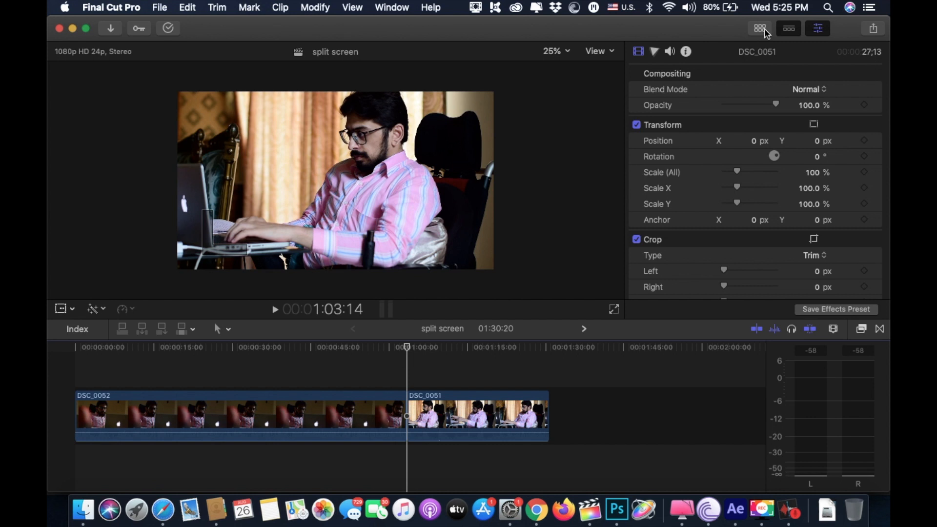
Step: Connect DSC_0051 above DSC_0052 at about 10 seconds, with the playhead parked at its start
{"action": "left_click", "coordinate": [469, 416]}
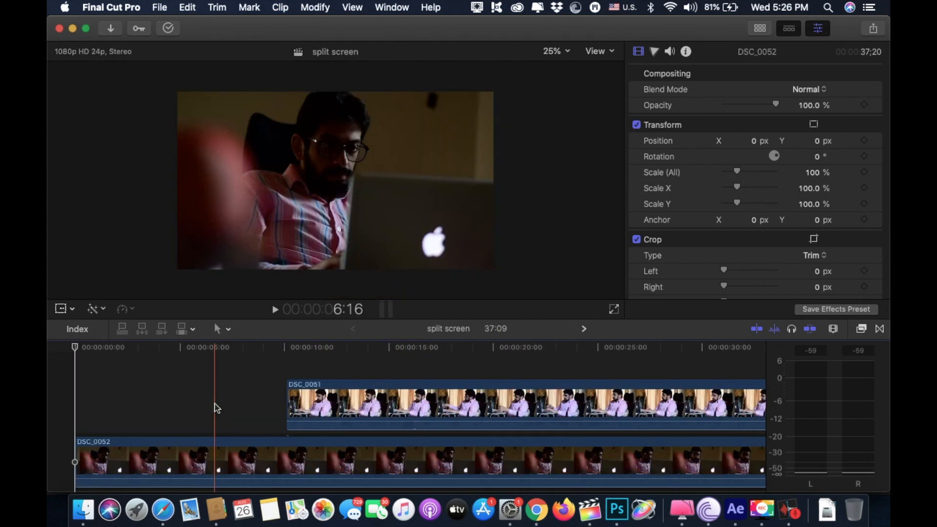
{"action": "left_click", "coordinate": [286, 347]}
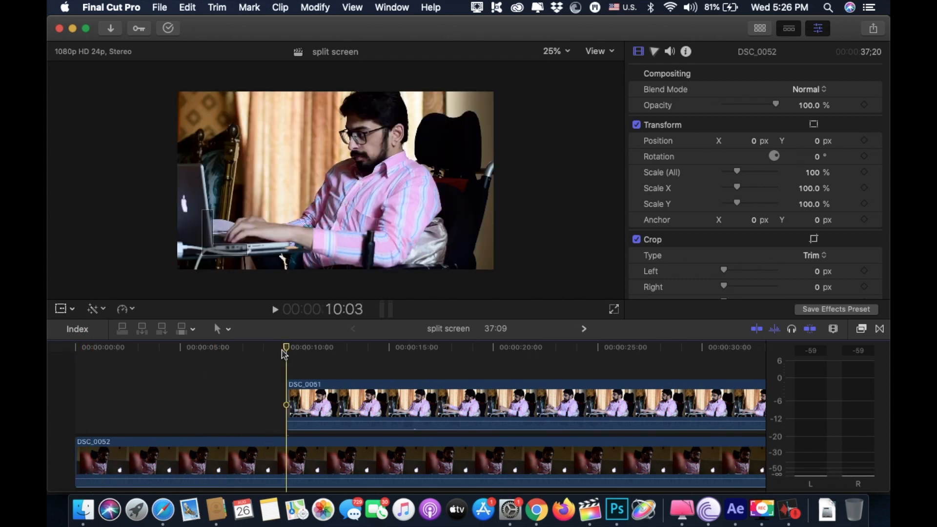
{"action": "left_click", "coordinate": [304, 405]}
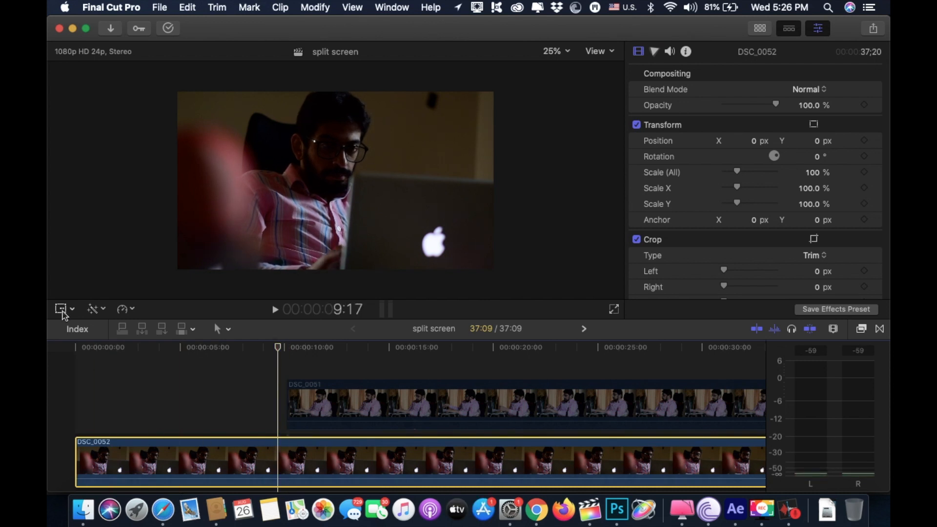
Step: Keyframe DSC_0052 to Scale X 49% and Position X -492 with linear motion
{"action": "left_click", "coordinate": [61, 309]}
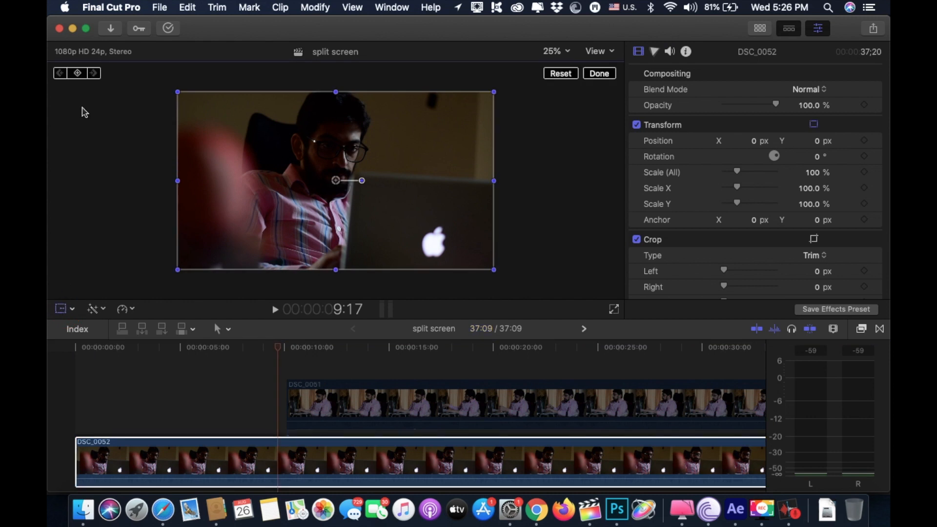
{"action": "mouse_move", "coordinate": [77, 73]}
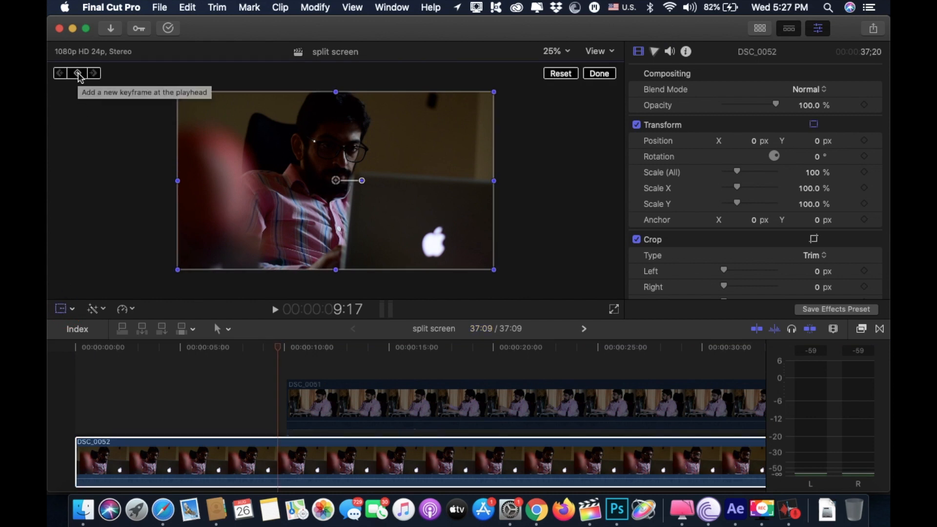
{"action": "left_click", "coordinate": [77, 73]}
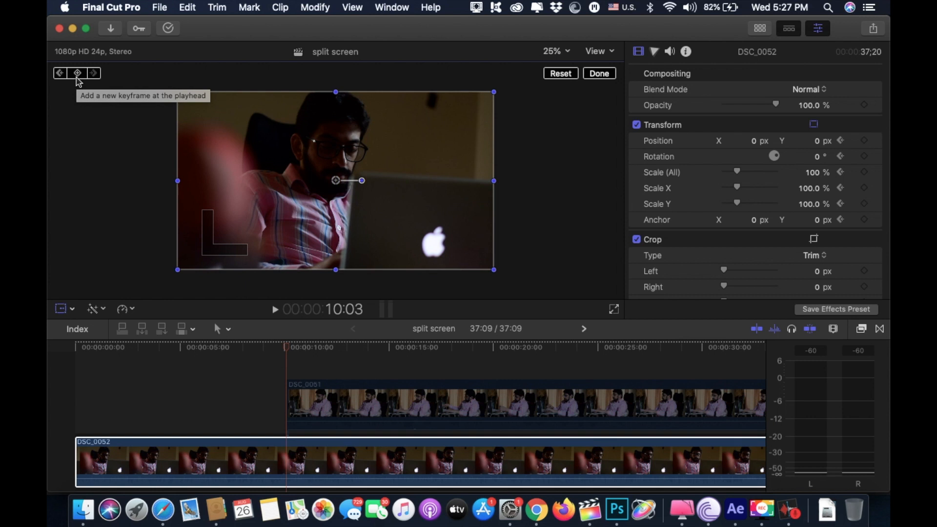
{"action": "mouse_move", "coordinate": [215, 167]}
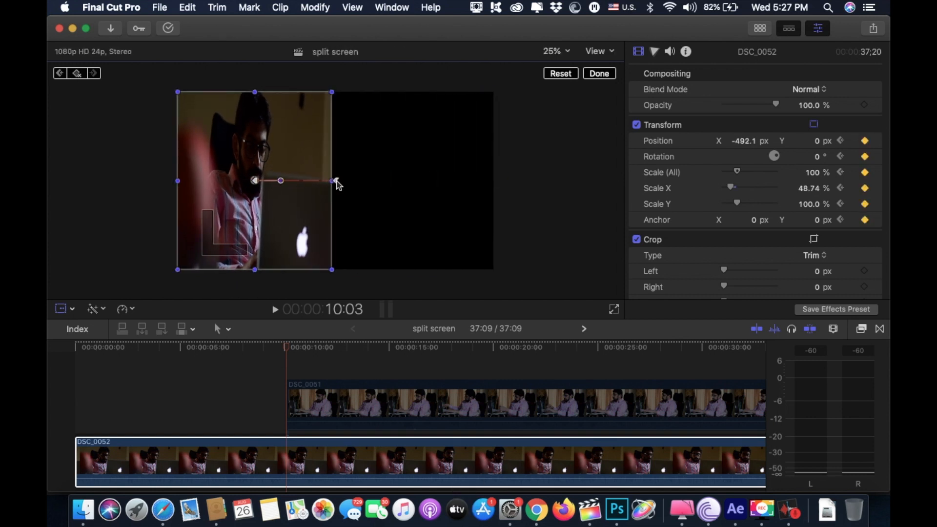
{"action": "right_click", "coordinate": [333, 180]}
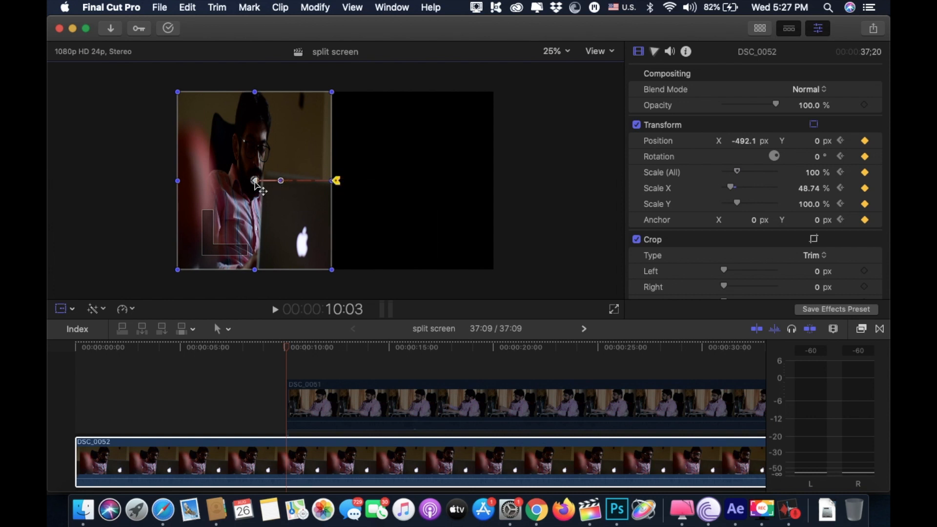
{"action": "right_click", "coordinate": [254, 181]}
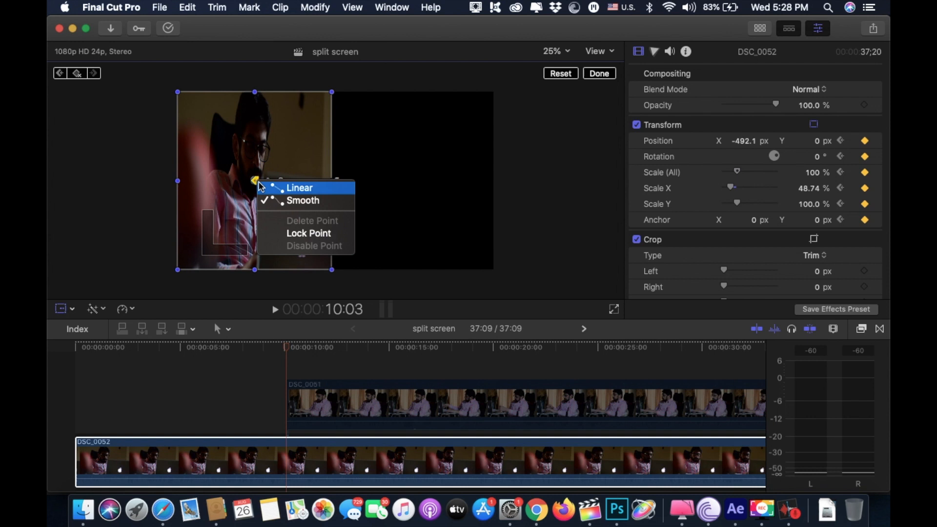
{"action": "left_click", "coordinate": [299, 187]}
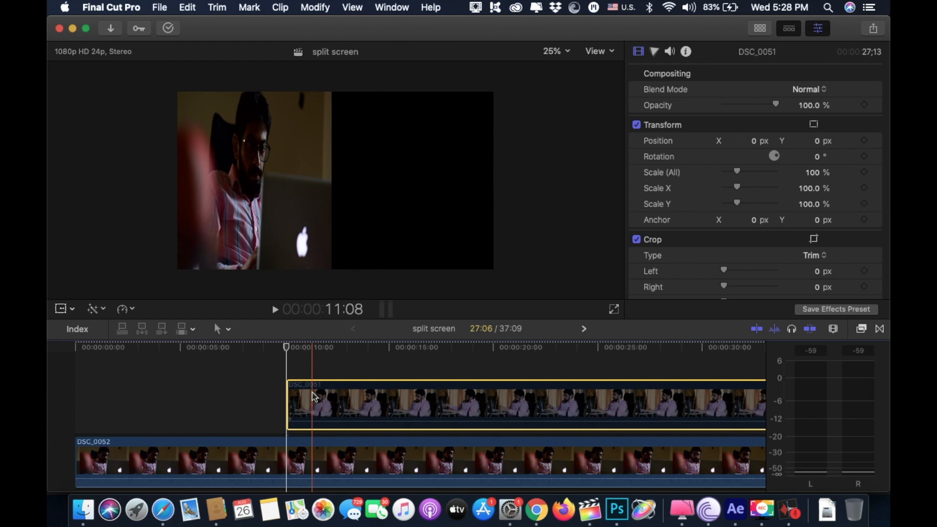
Step: Re-enable DSC_0051 and keyframe it to Scale X 49%, Position X 474, linear
{"action": "key", "text": "v"}
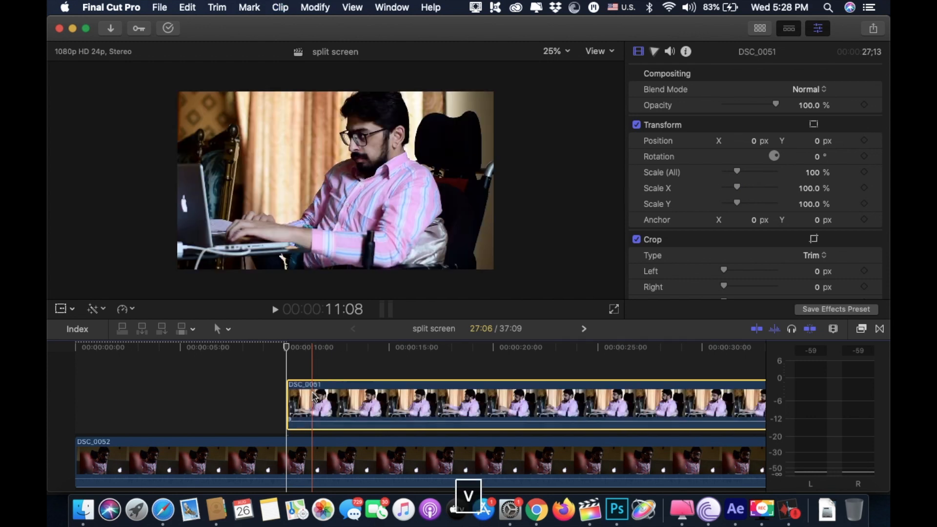
{"action": "left_click", "coordinate": [61, 309]}
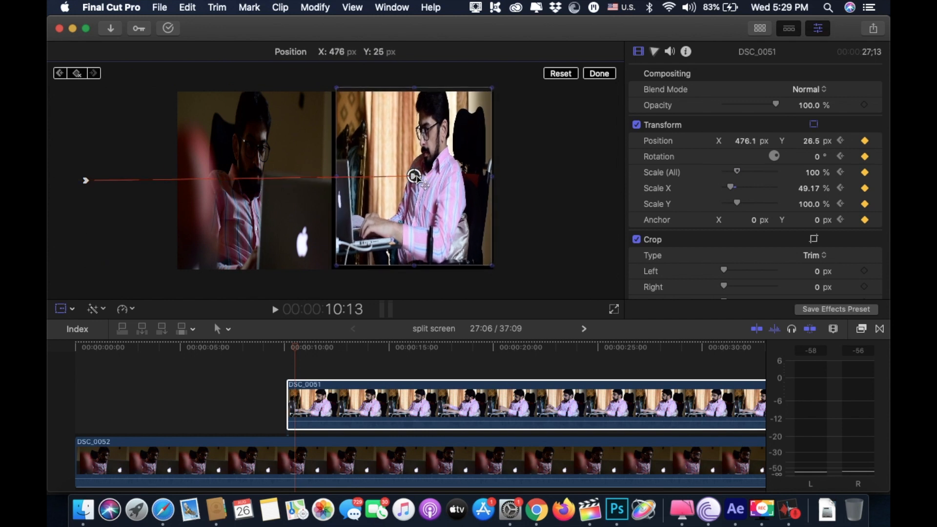
{"action": "right_click", "coordinate": [86, 180]}
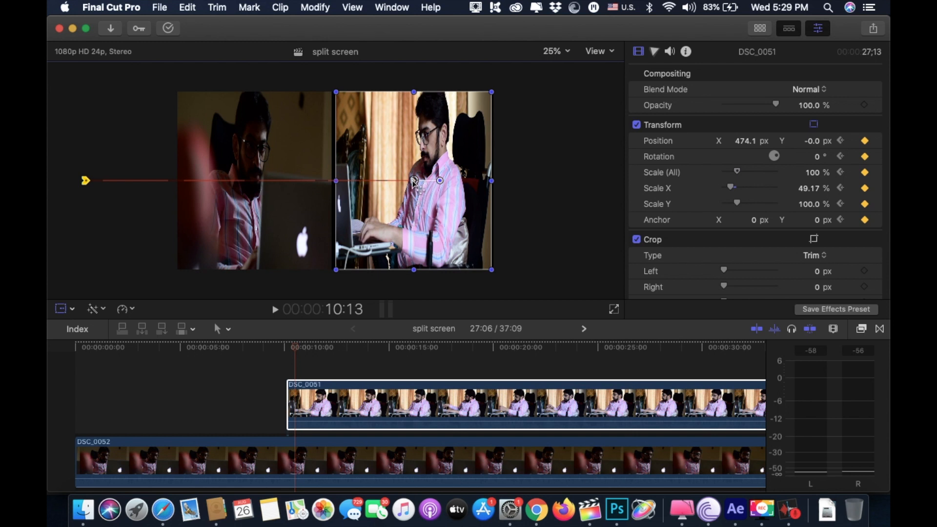
{"action": "right_click", "coordinate": [413, 181]}
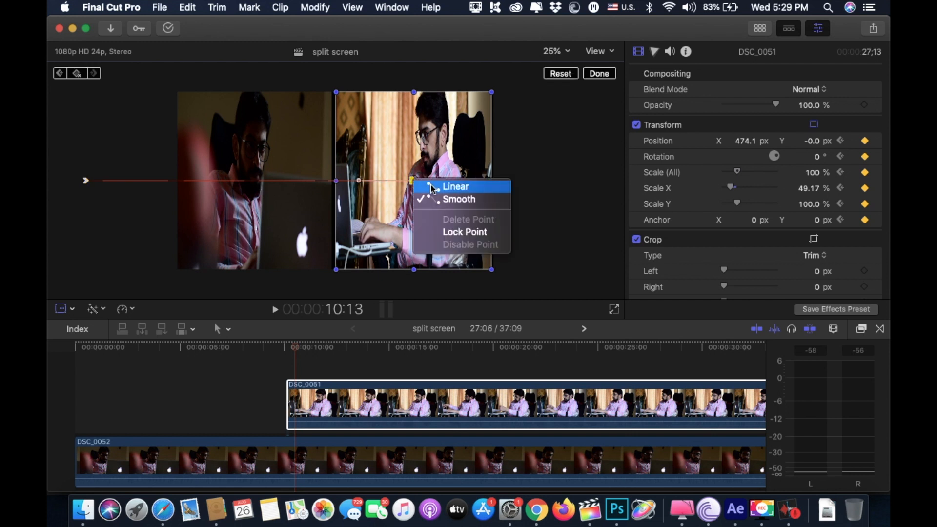
{"action": "left_click", "coordinate": [456, 186]}
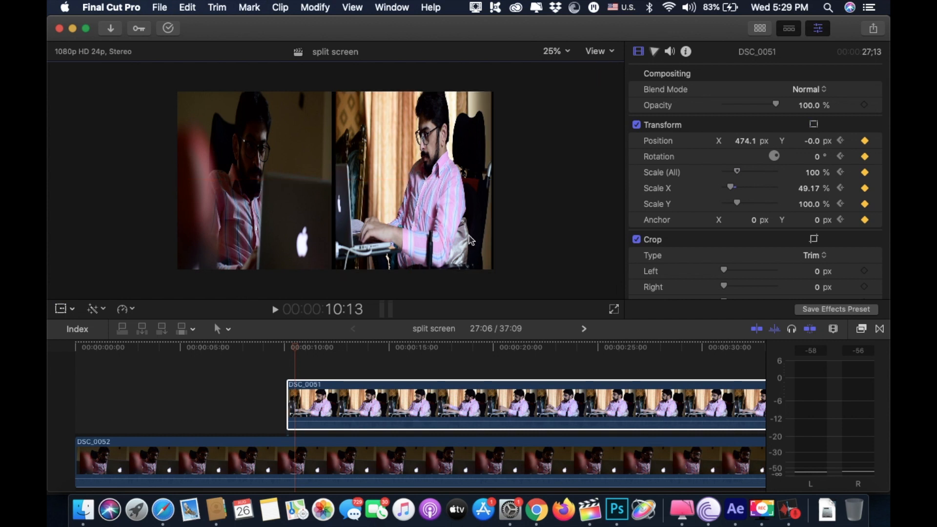
{"action": "left_click", "coordinate": [253, 347]}
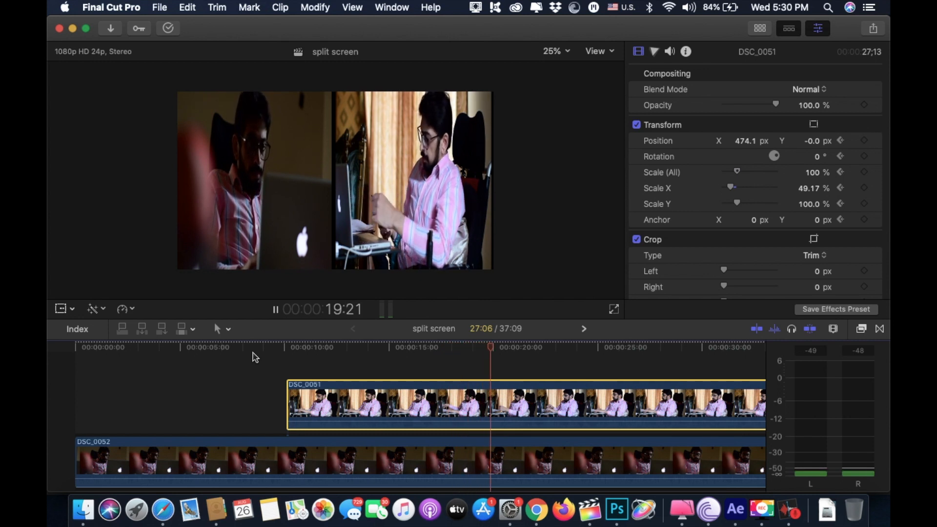
{"action": "key", "text": "space"}
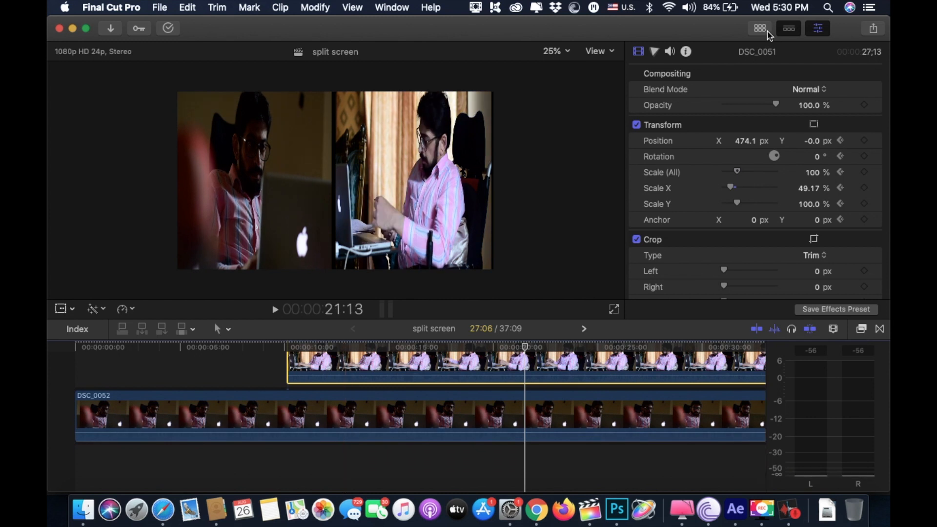
Step: Search Titles and Generators for 'cus' and place the Custom generator below DSC_0052
{"action": "left_click", "coordinate": [116, 52]}
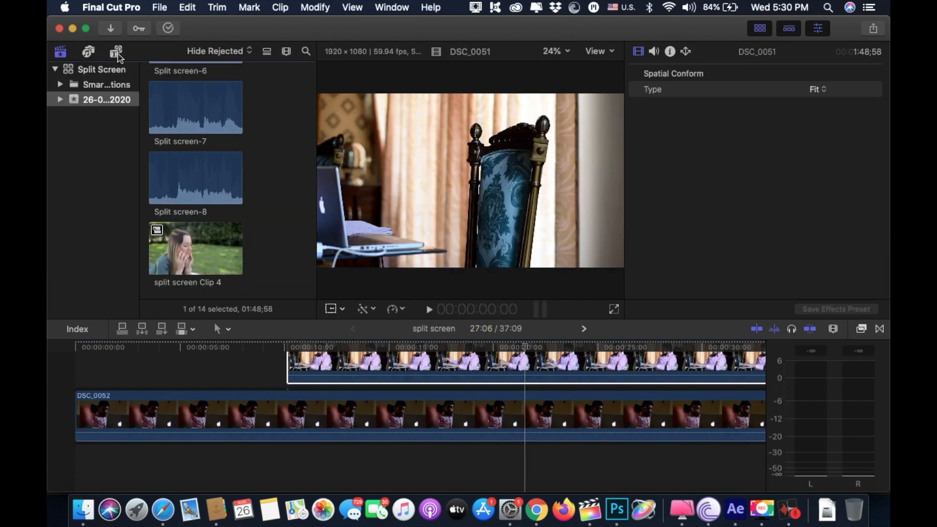
{"action": "left_click", "coordinate": [117, 52]}
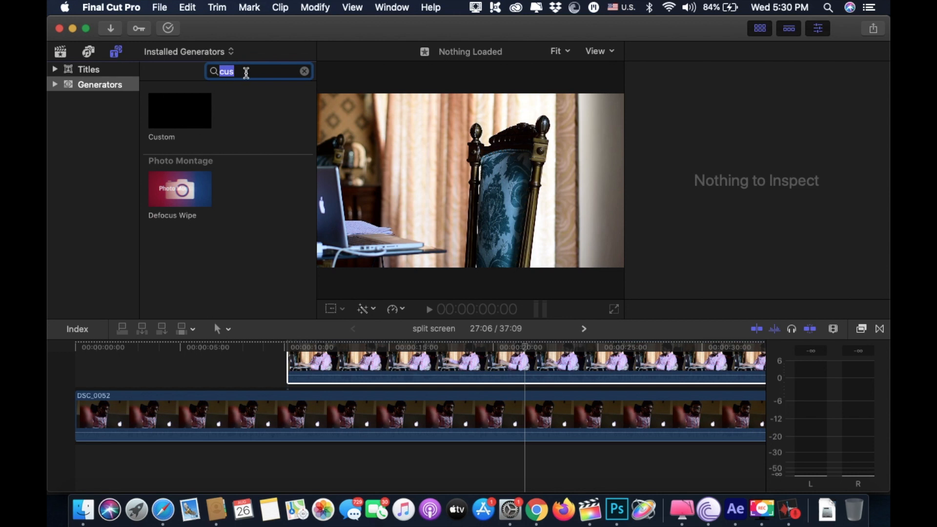
{"action": "left_click", "coordinate": [179, 110]}
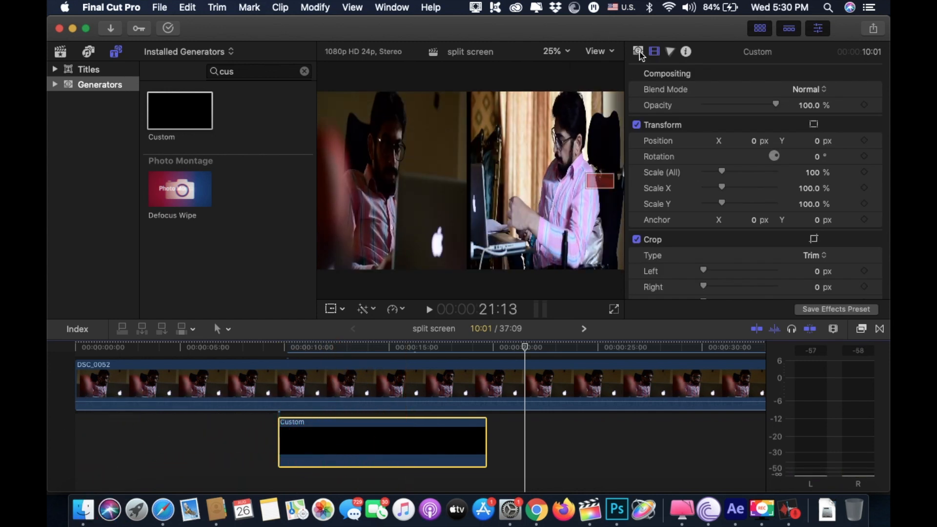
Step: Set the Custom generator colour to White and start playback
{"action": "left_click", "coordinate": [636, 51]}
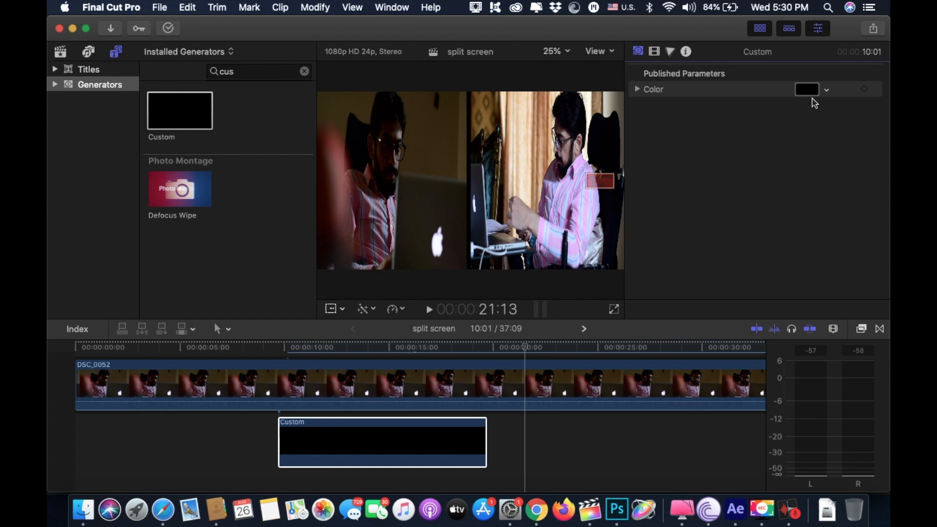
{"action": "left_click", "coordinate": [806, 89]}
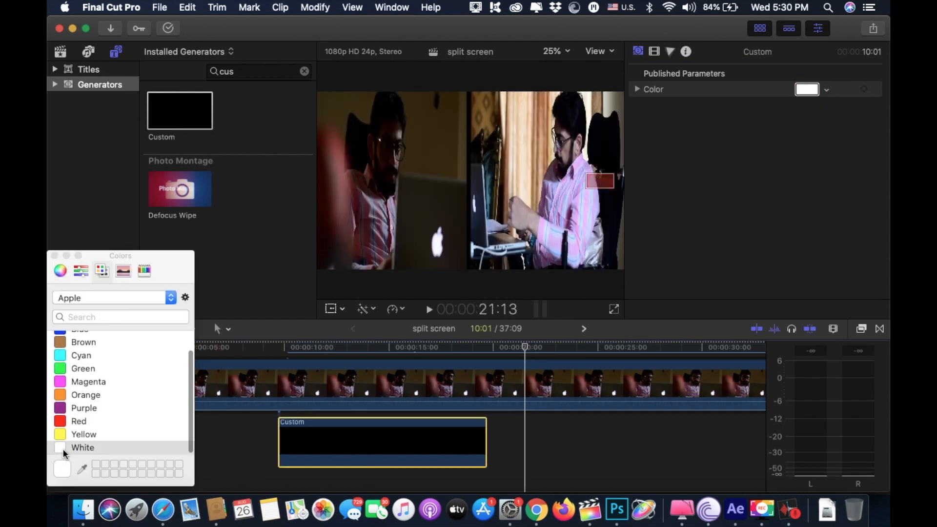
{"action": "left_click", "coordinate": [82, 447]}
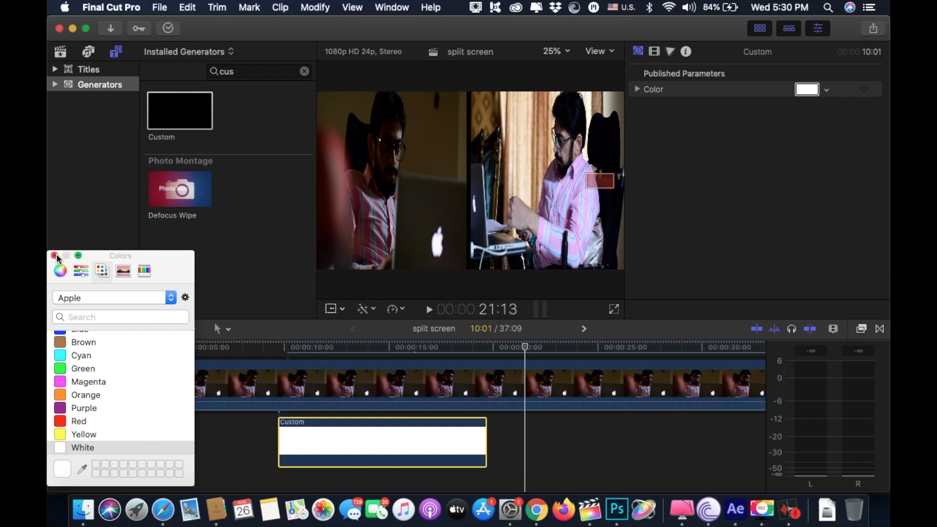
{"action": "key", "text": "space"}
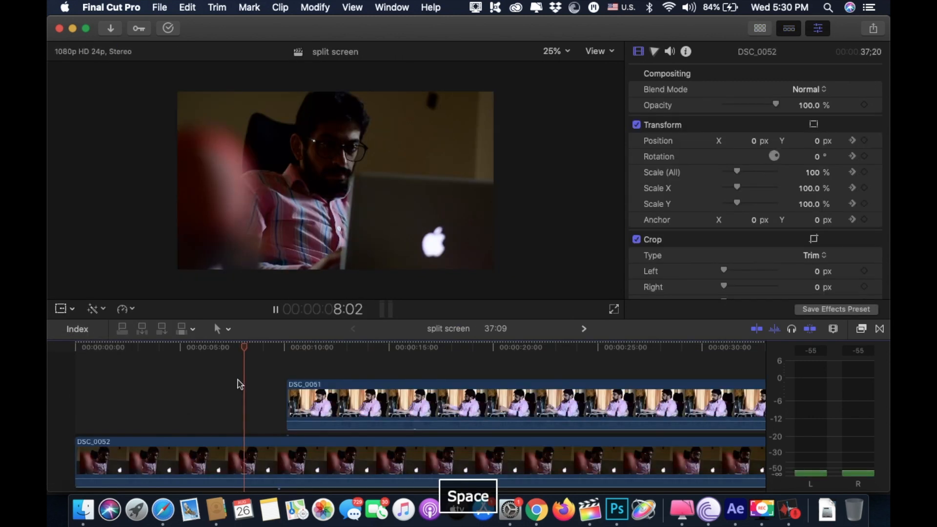
{"action": "key", "text": "space"}
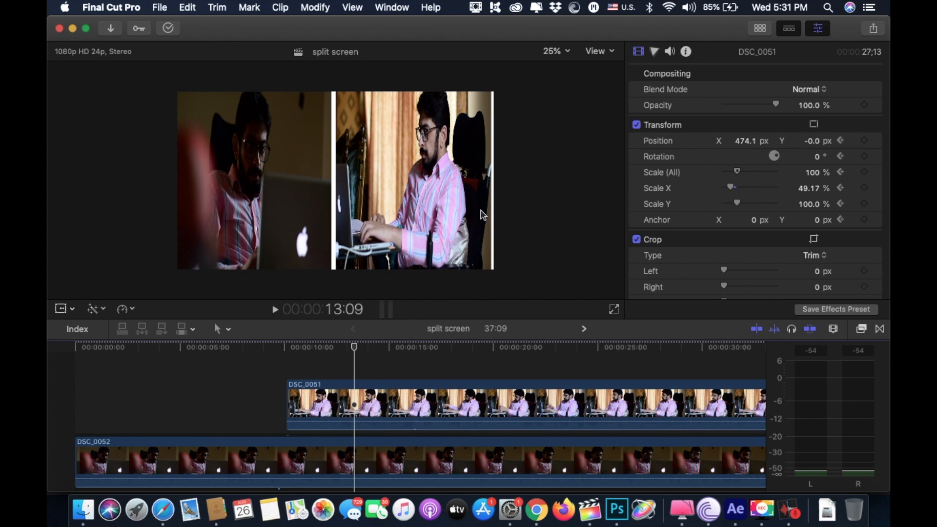
{"action": "mouse_move", "coordinate": [485, 212]}
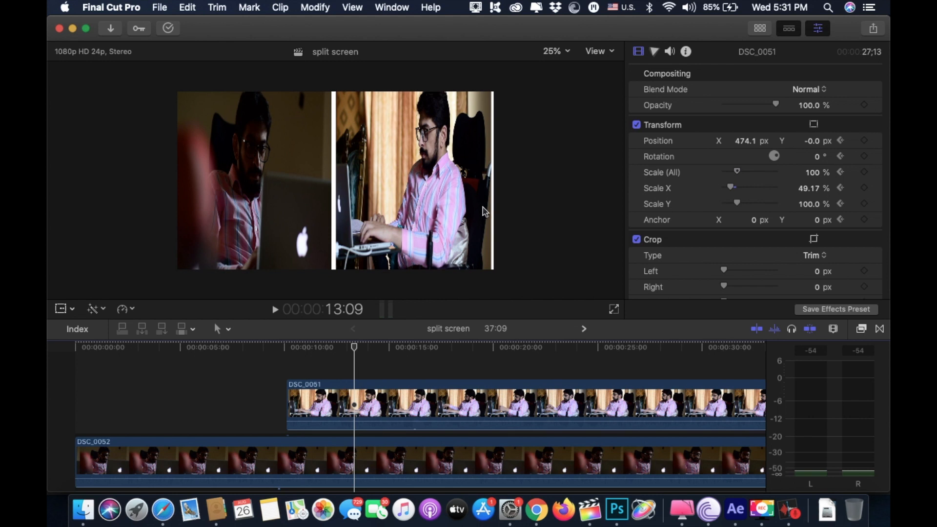
{"action": "mouse_move", "coordinate": [493, 210]}
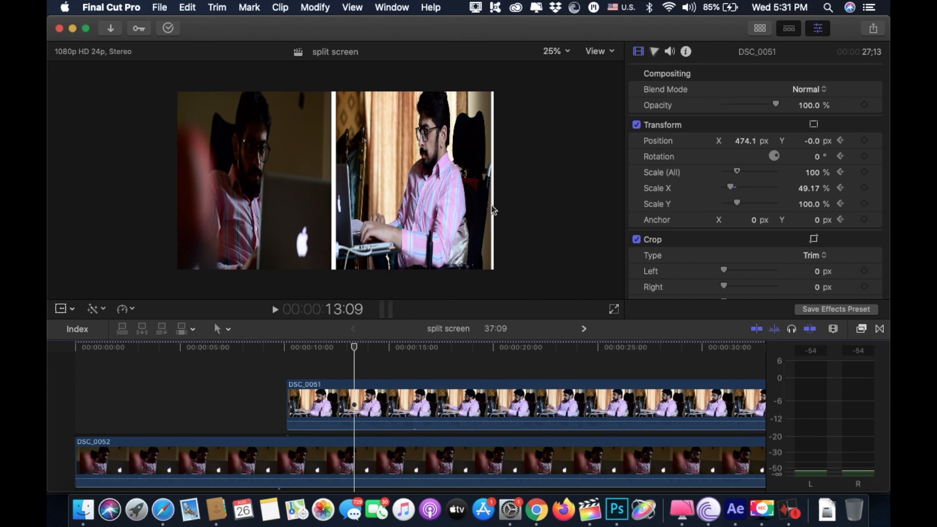